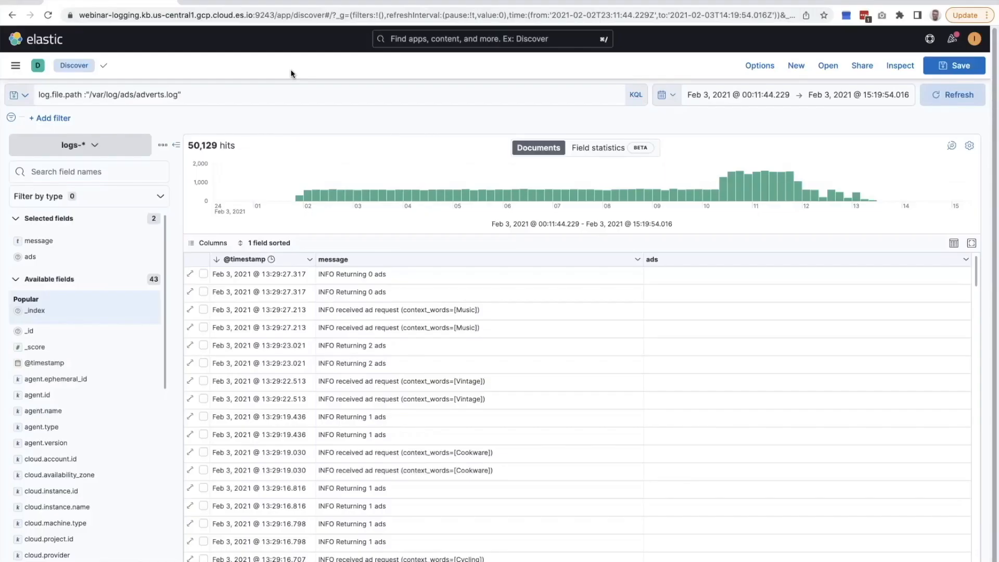
mouse_move(332, 125)
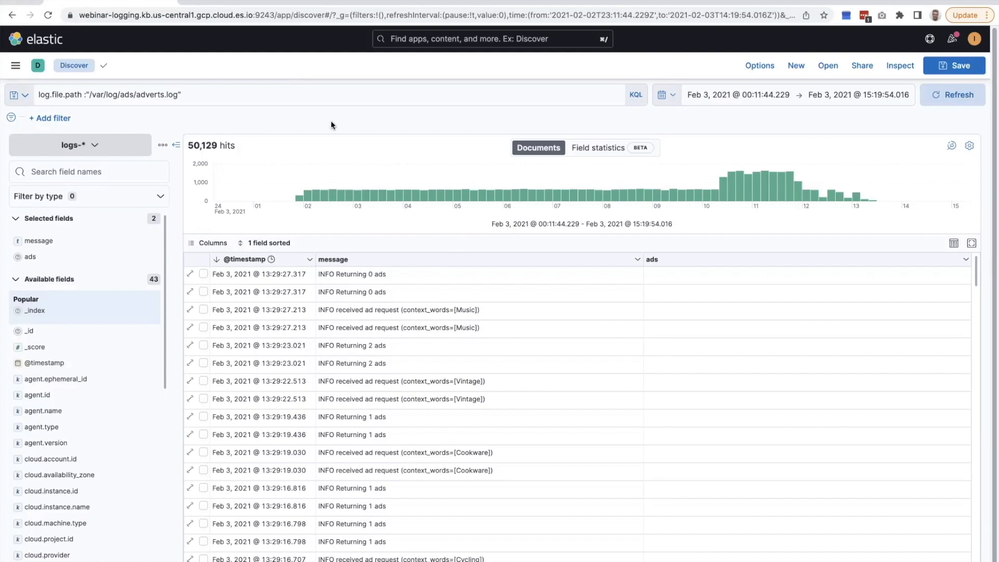
mouse_move(325, 167)
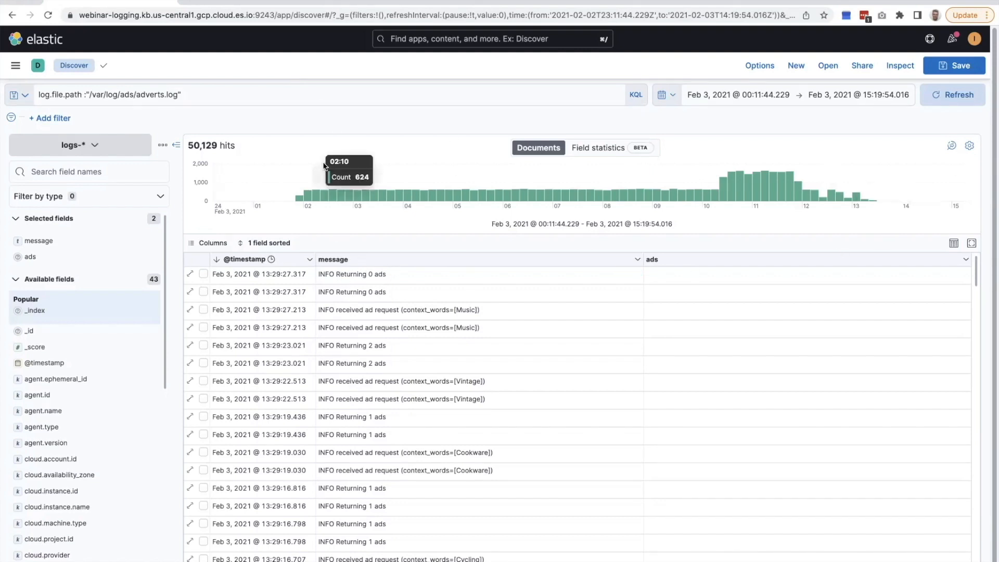
mouse_move(387, 270)
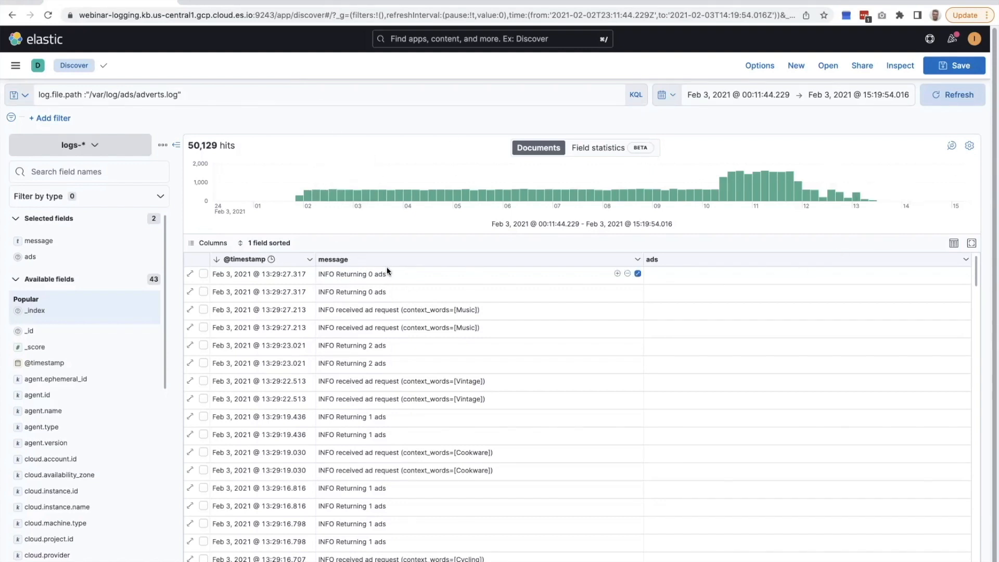
mouse_move(352, 274)
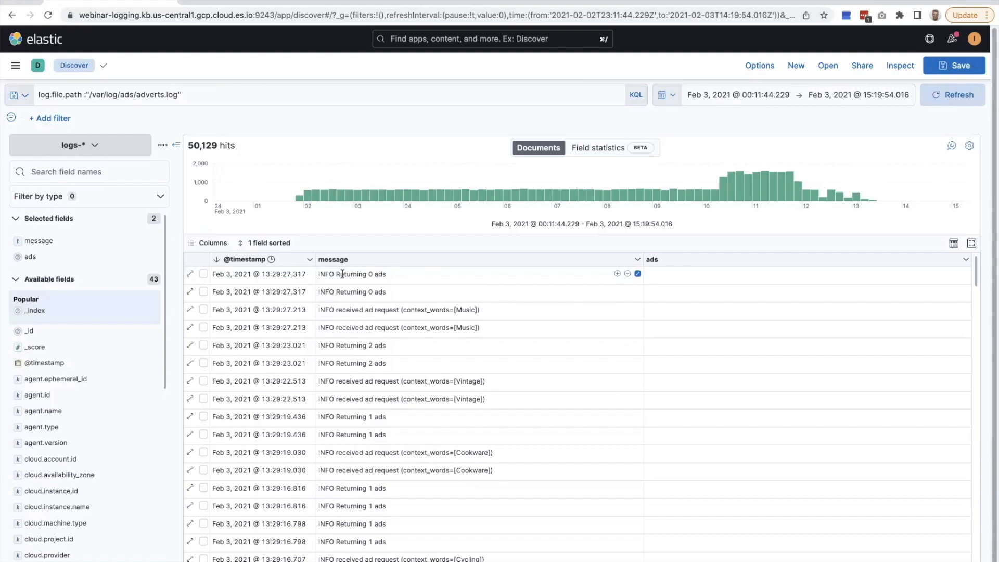
mouse_move(347, 239)
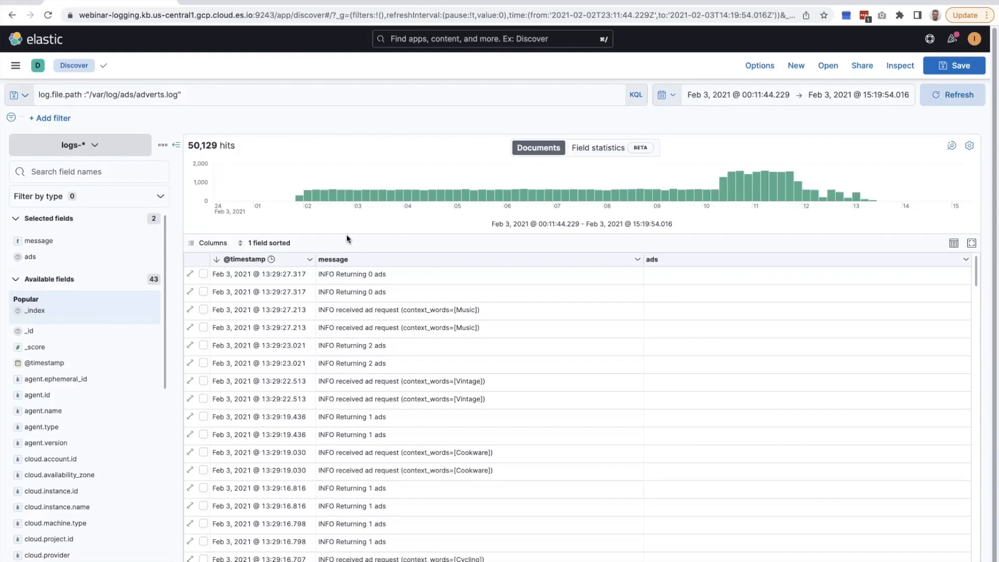
mouse_move(735, 176)
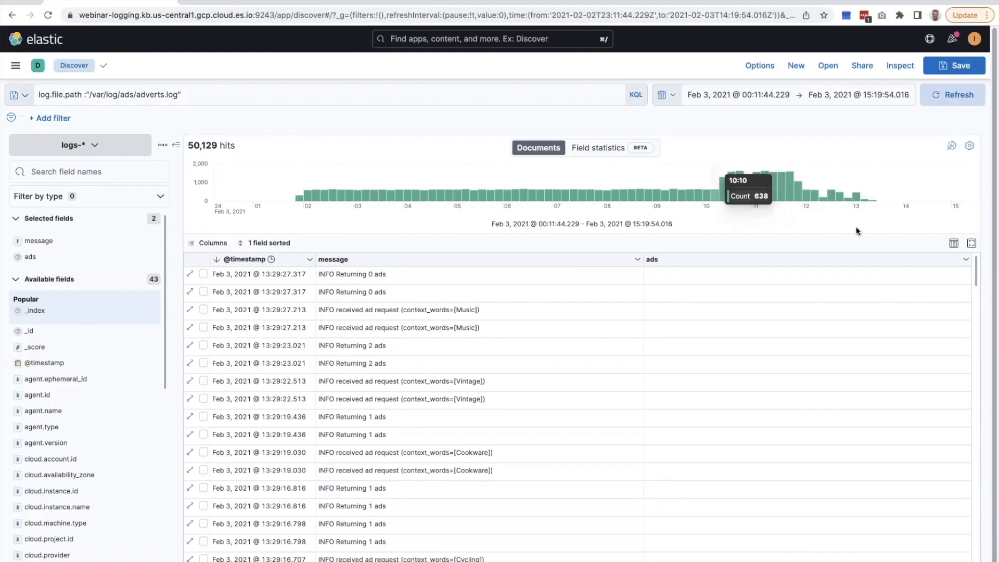
mouse_move(748, 141)
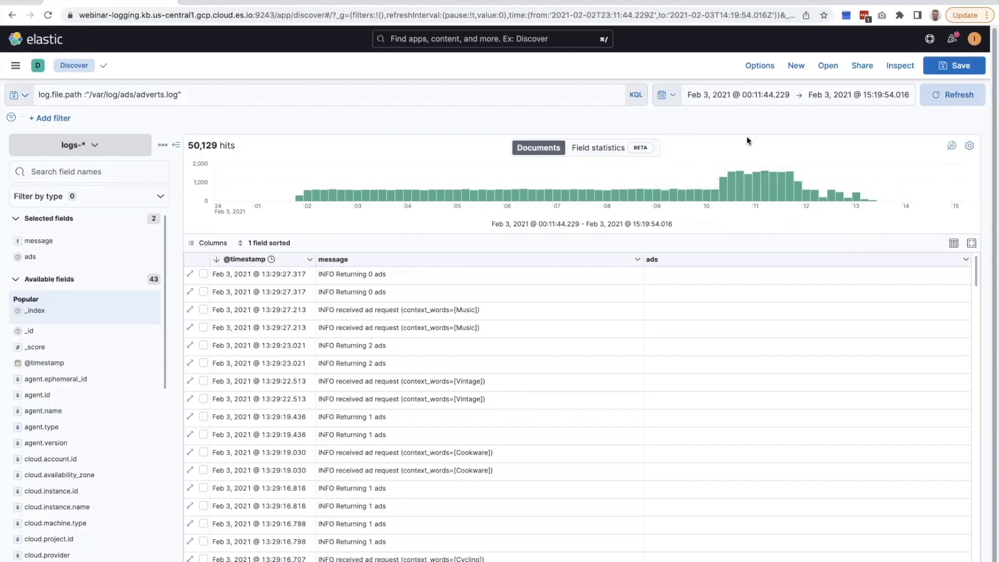
mouse_move(371, 275)
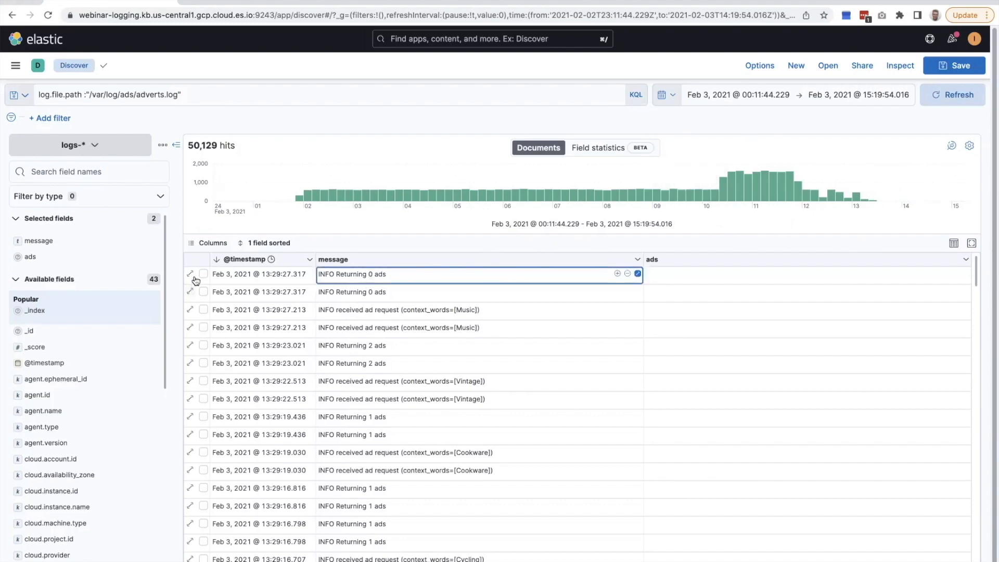
mouse_move(192, 276)
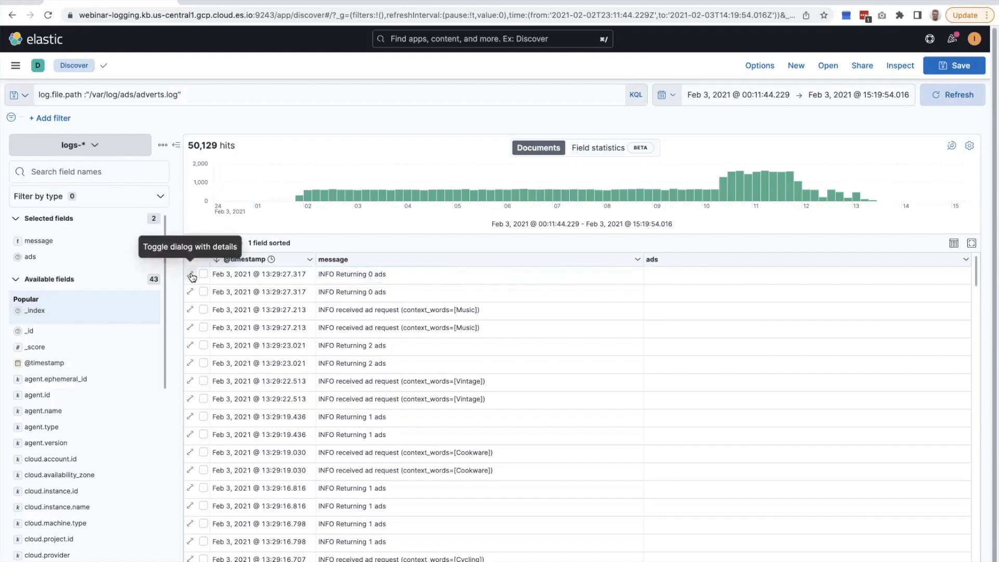
Inspect the first log entry's full details, then open the logs-* data view menu.
left_click(191, 276)
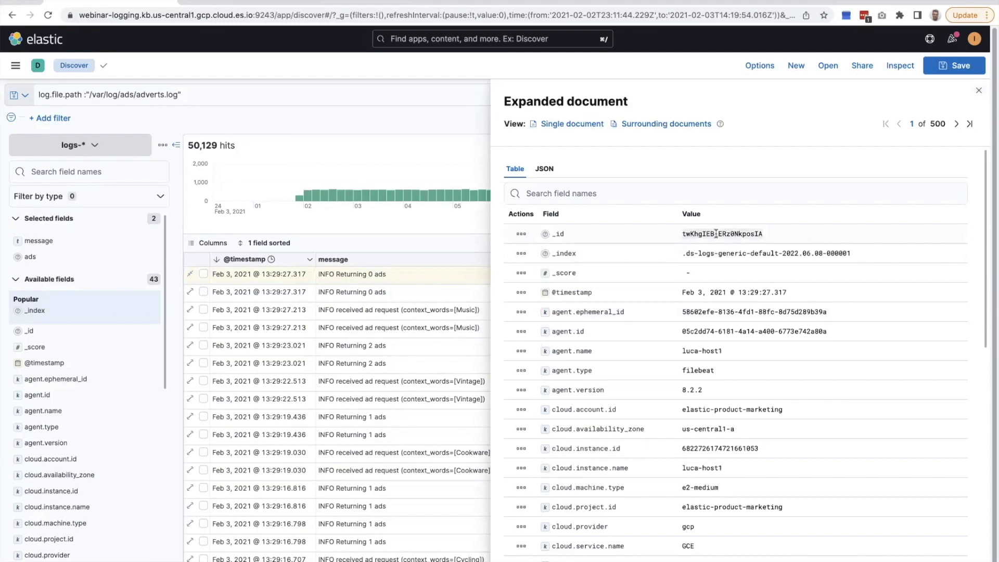
left_click(979, 90)
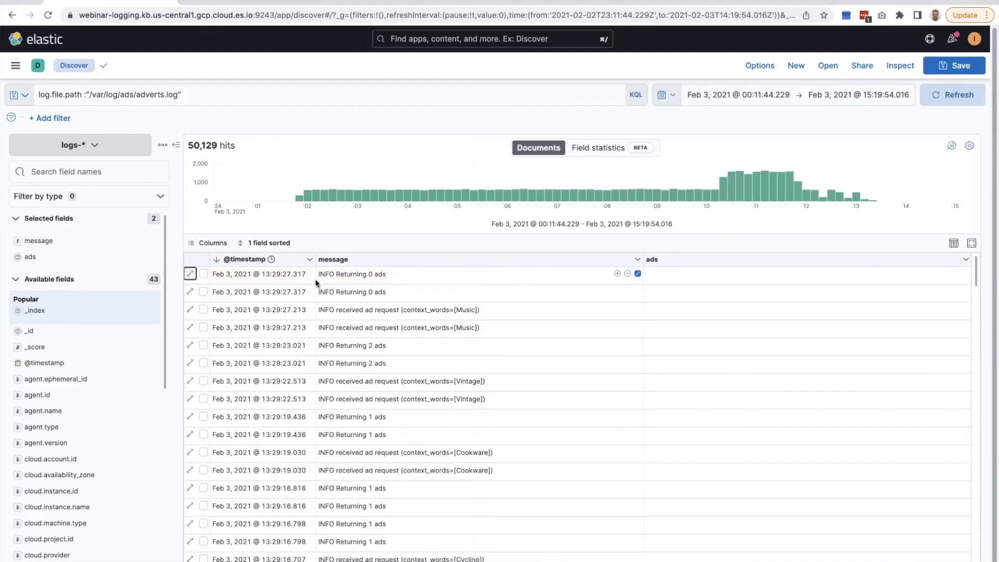
mouse_move(190, 274)
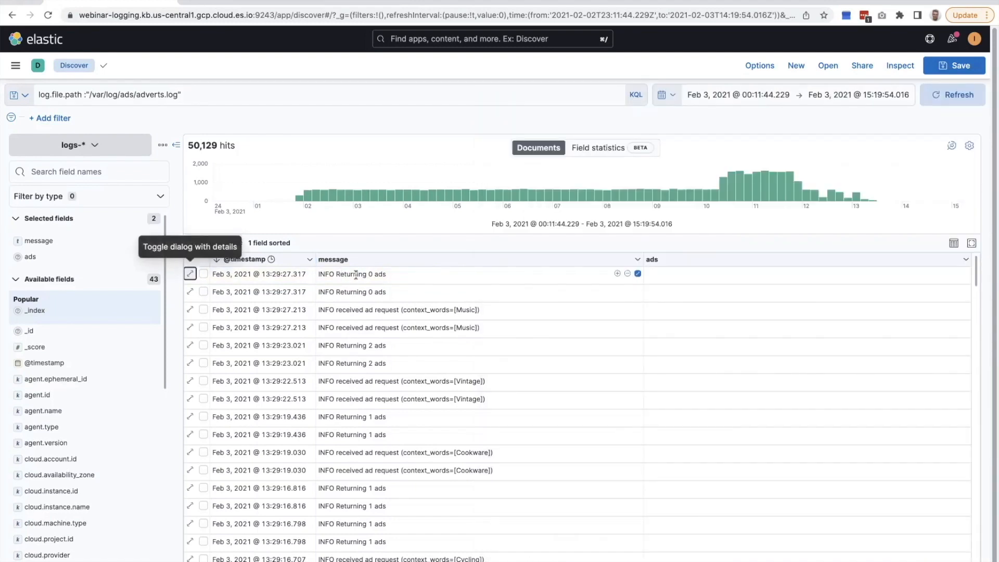
left_click(162, 144)
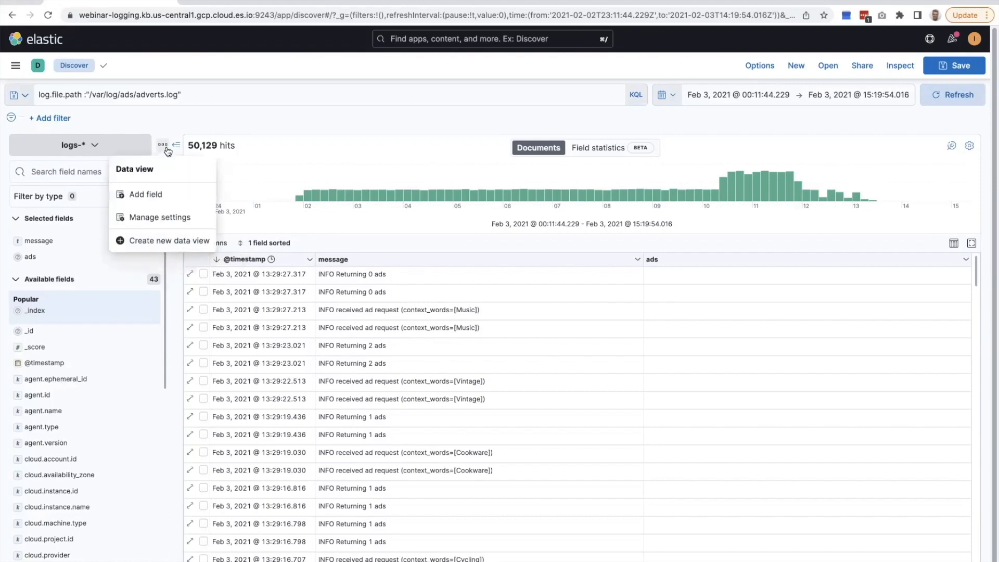
mouse_move(146, 199)
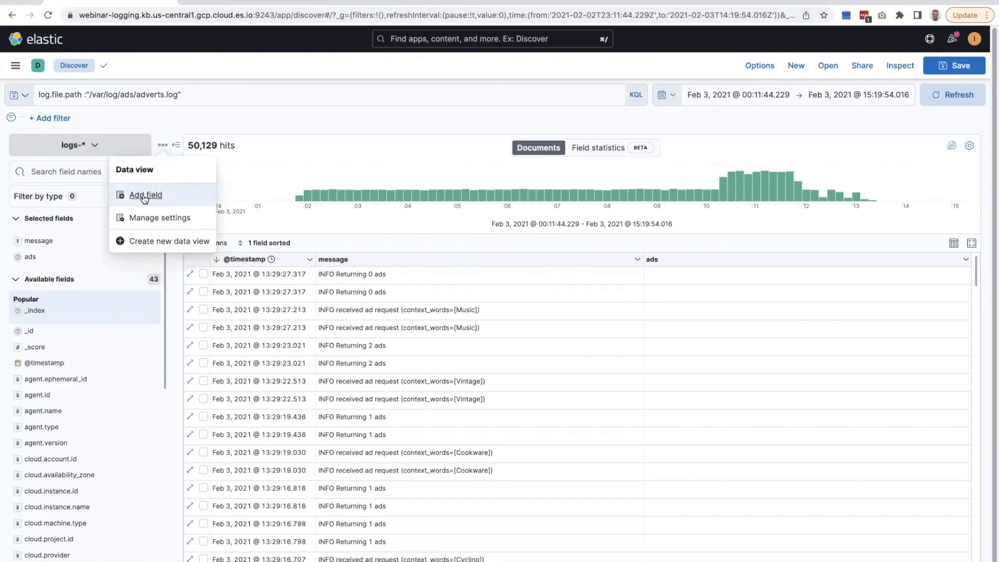
Begin a new 'ads' Long field and filter its document preview to the message field.
left_click(146, 194)
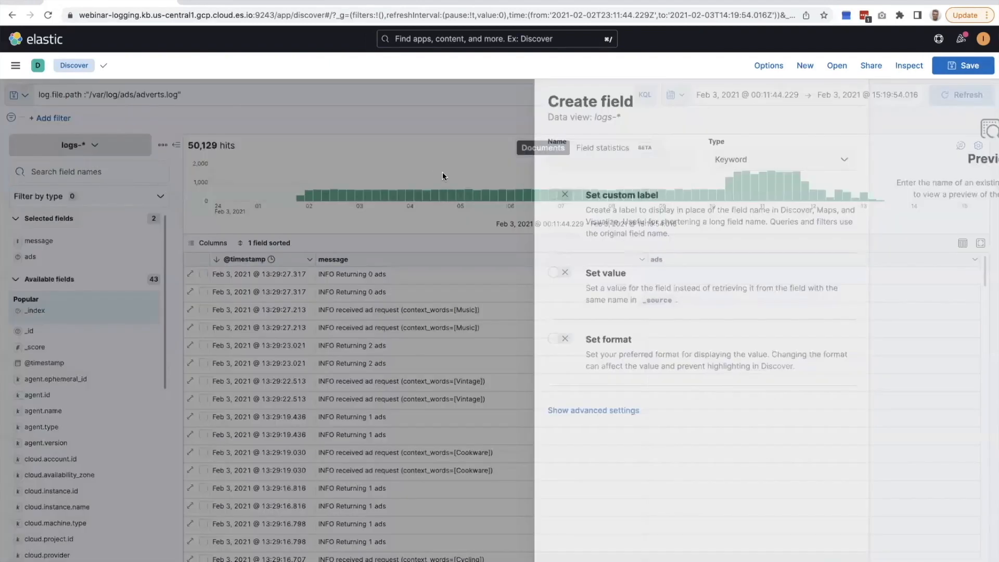
left_click(666, 159)
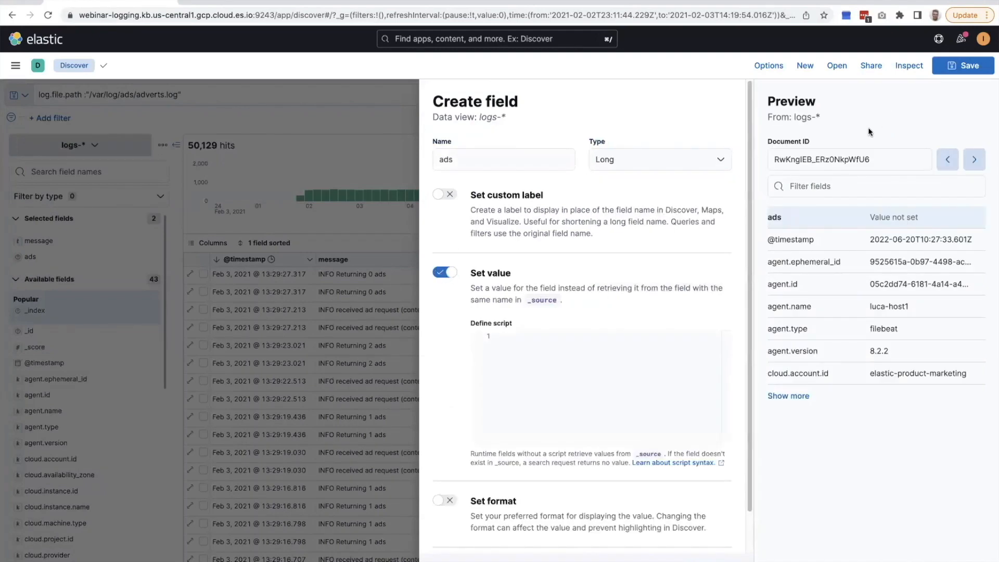
left_click(850, 160)
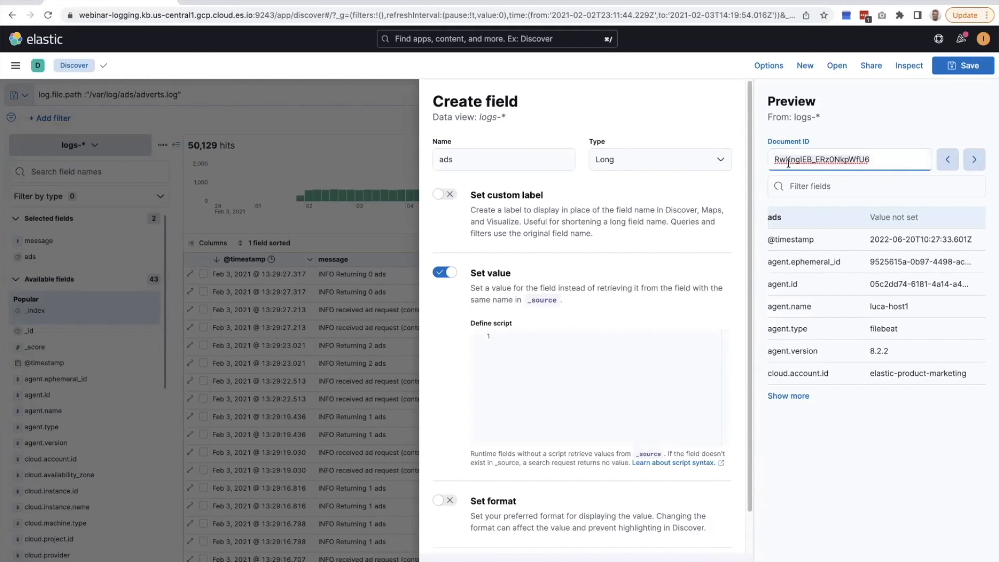
left_click(974, 159)
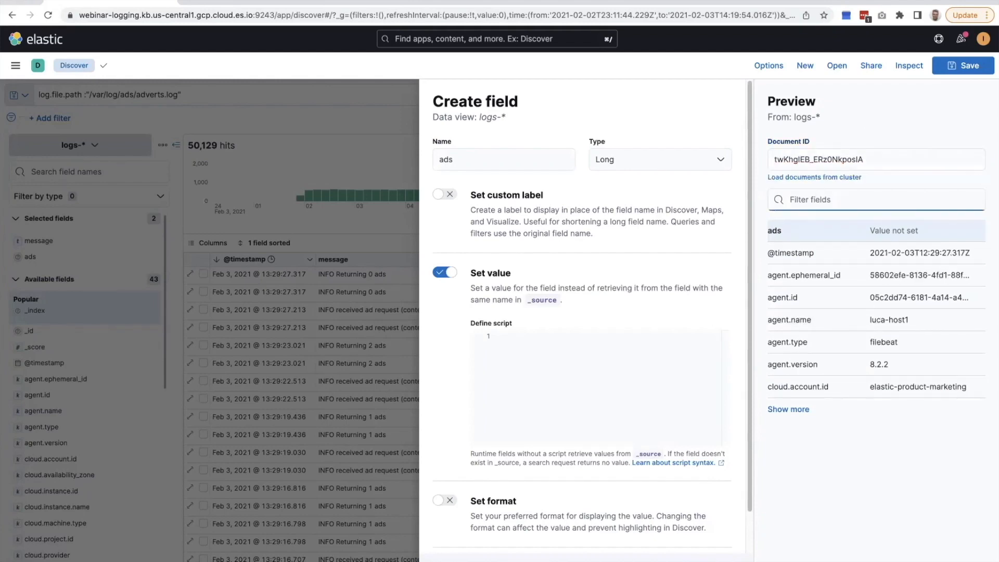
type("message")
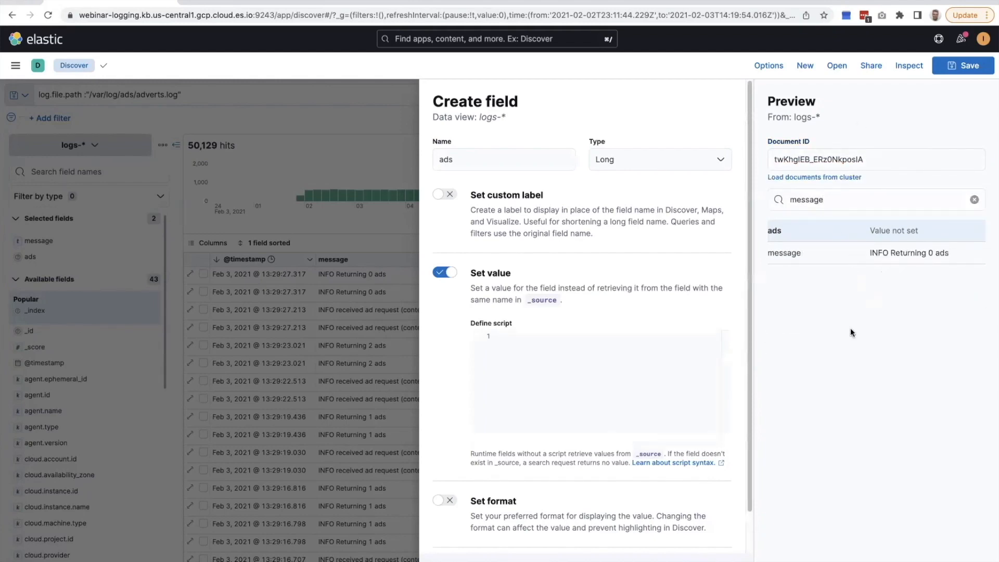
mouse_move(817, 326)
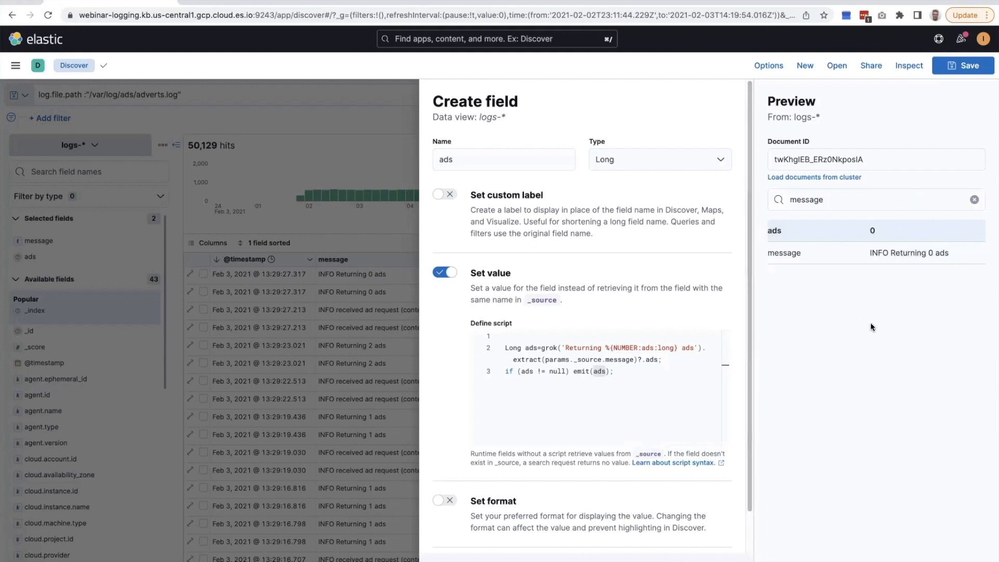
mouse_move(816, 498)
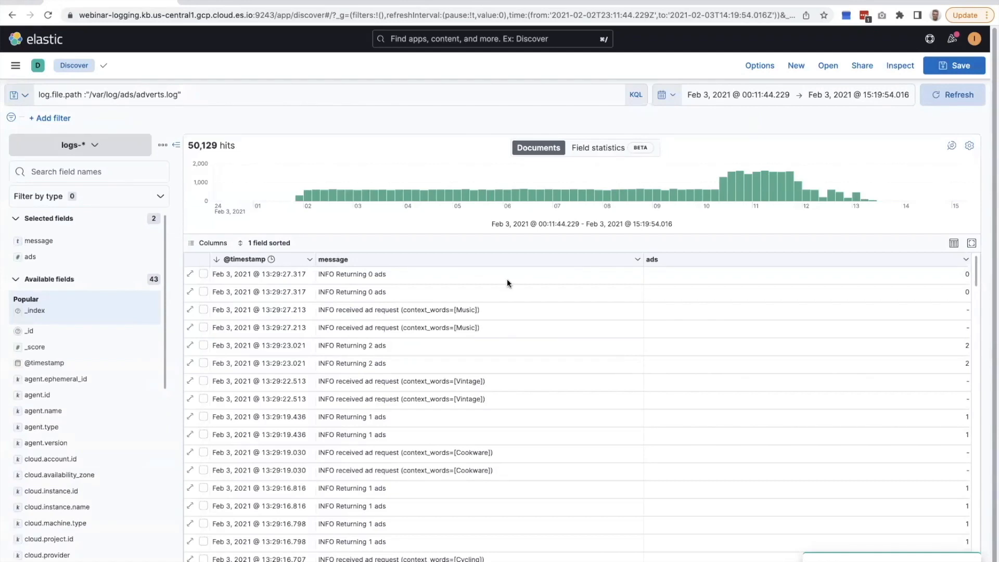
mouse_move(370, 385)
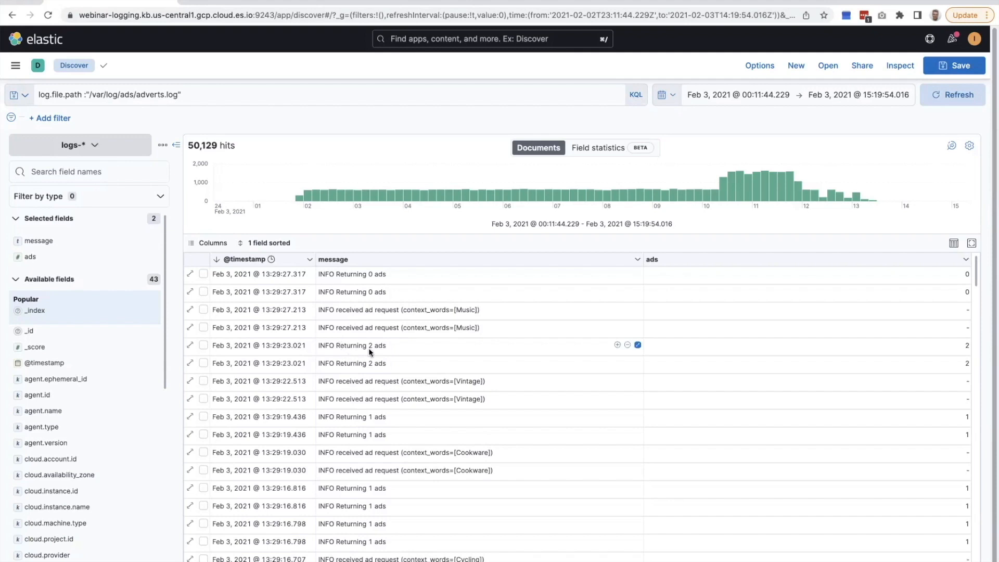
mouse_move(843, 343)
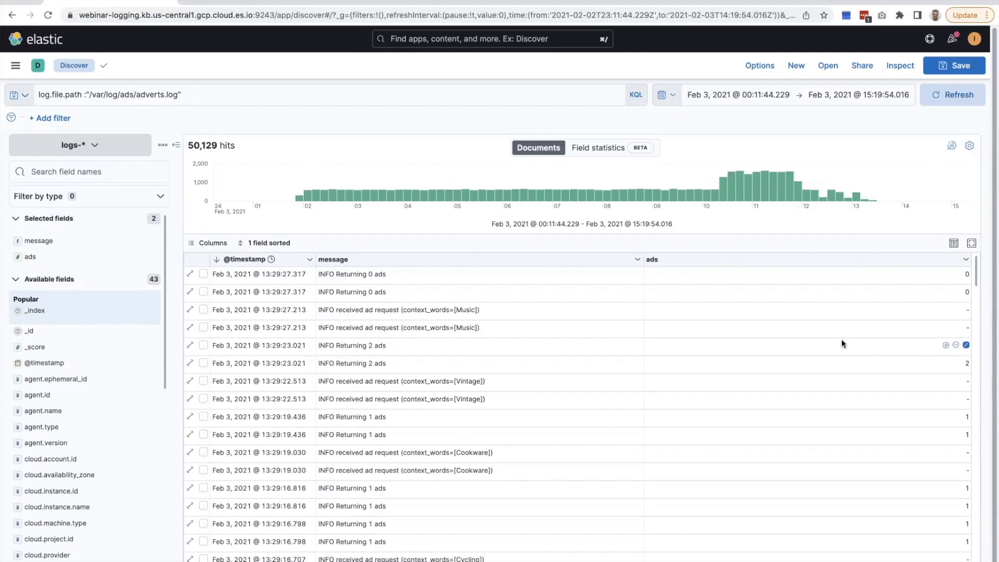
mouse_move(814, 293)
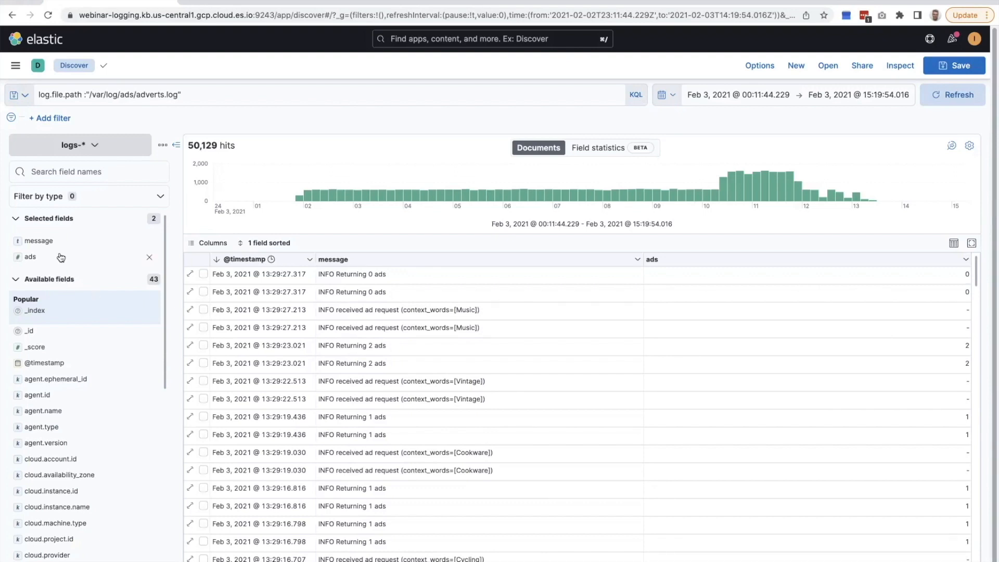
View the ads field's top values and visualize ads in Lens.
left_click(30, 257)
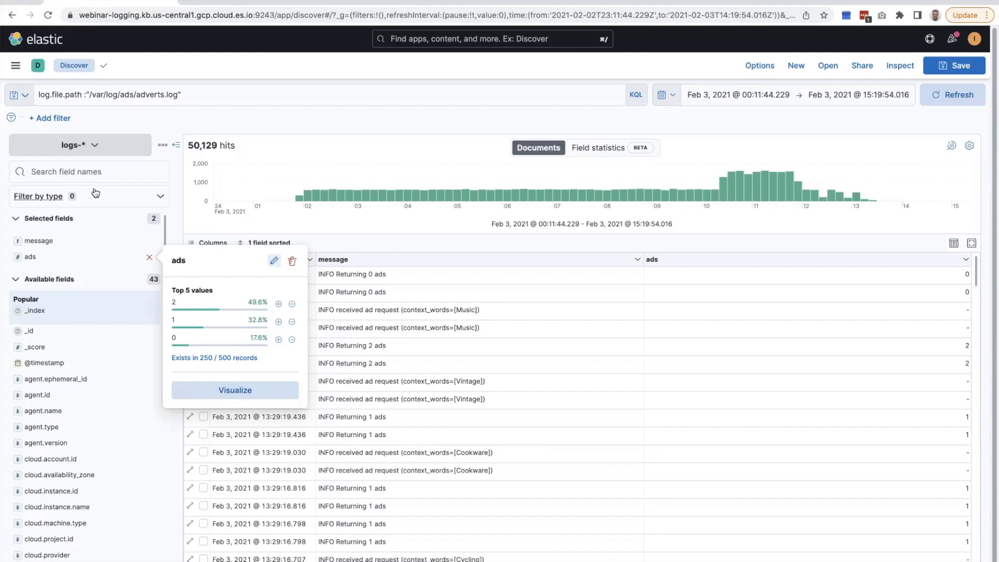
left_click(235, 390)
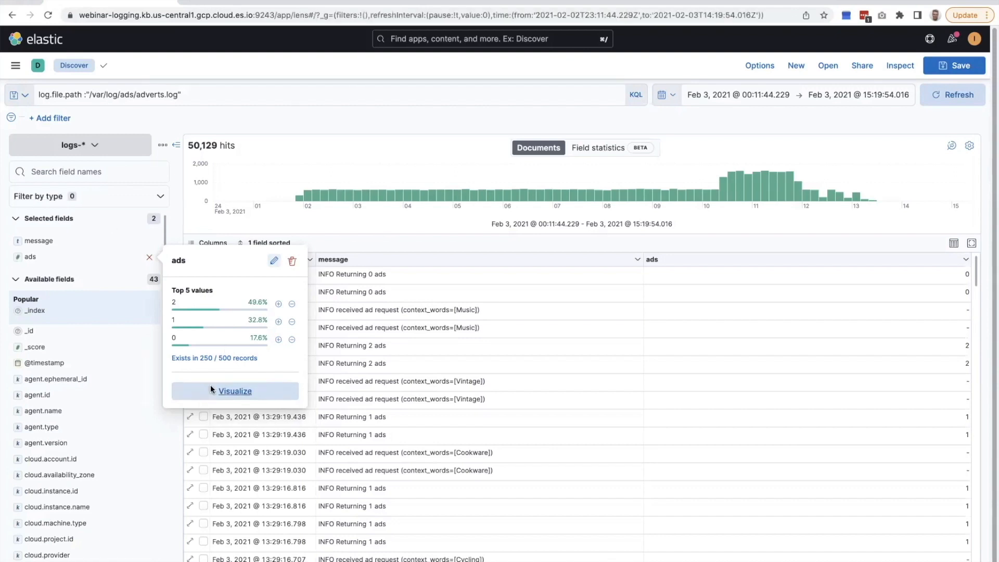
left_click(235, 391)
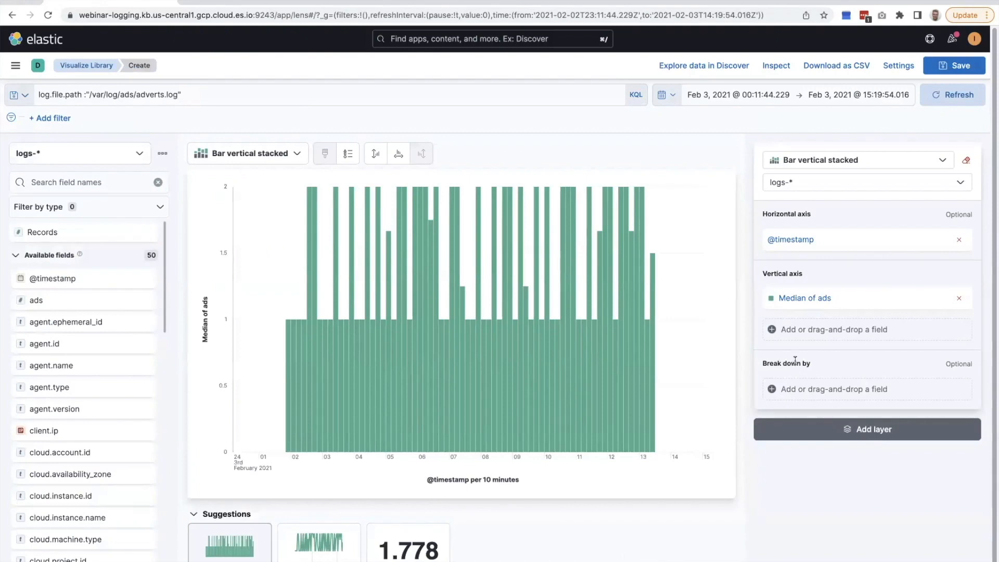
Change the vertical axis from median of ads to sum of ads.
left_click(804, 298)
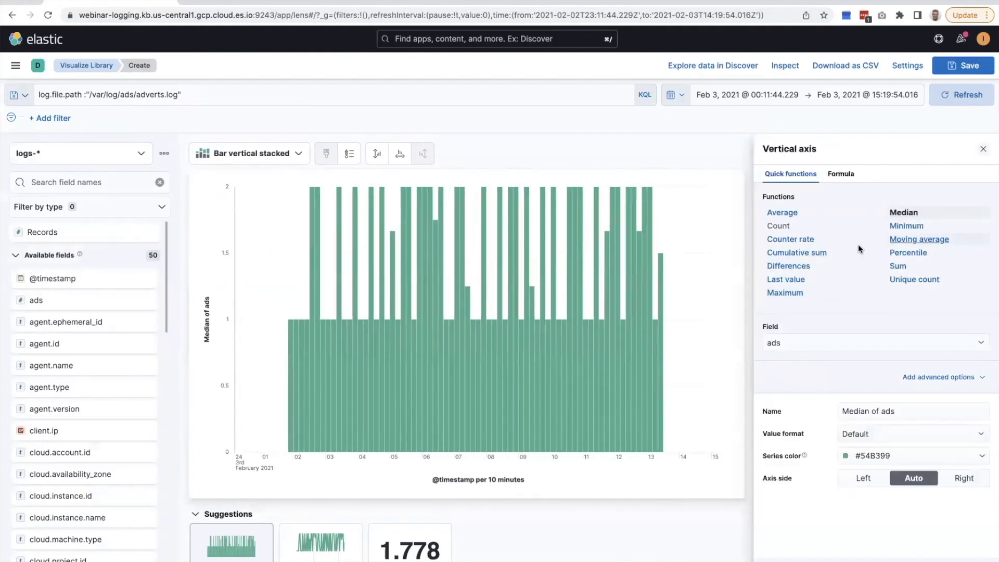
left_click(898, 266)
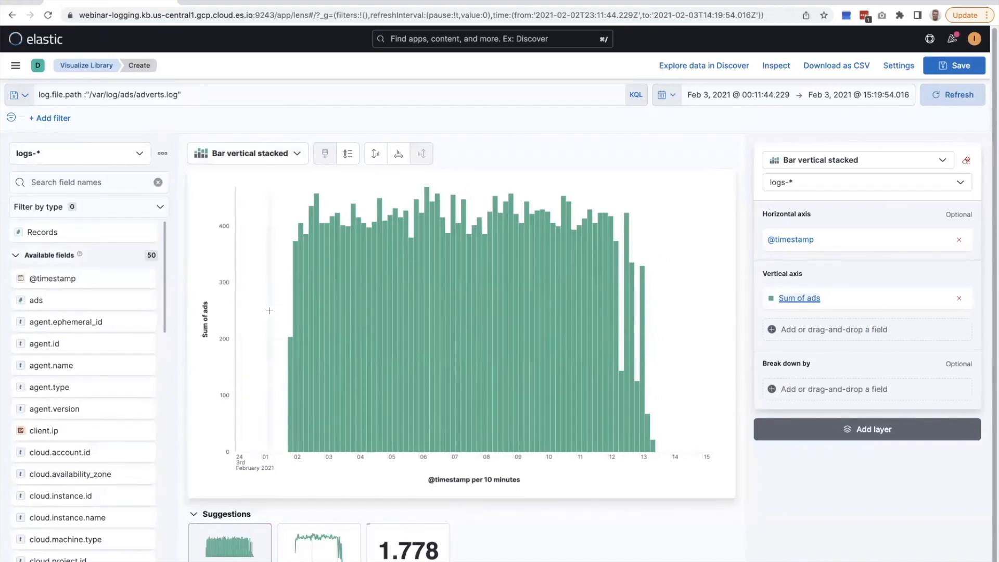
mouse_move(456, 313)
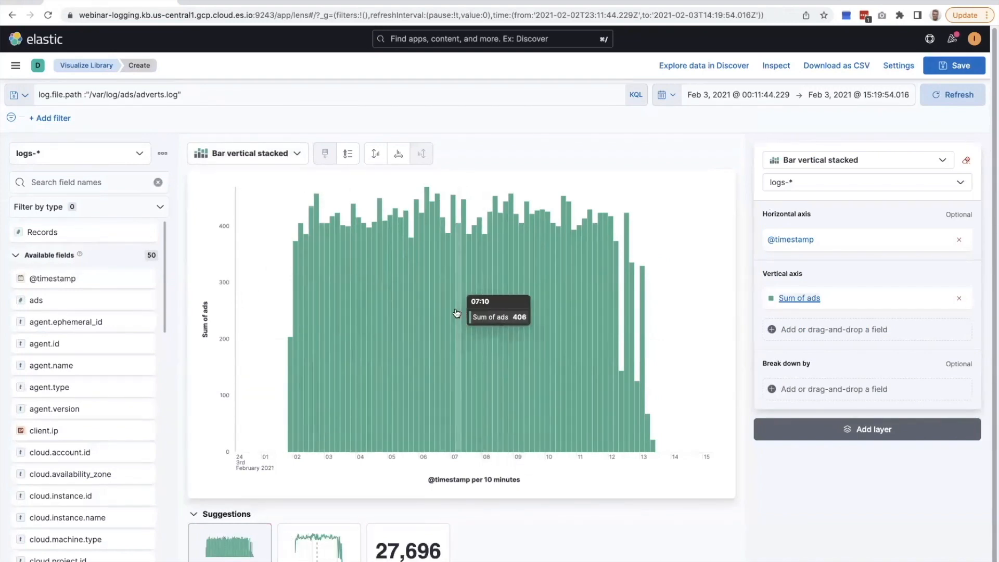
mouse_move(321, 307)
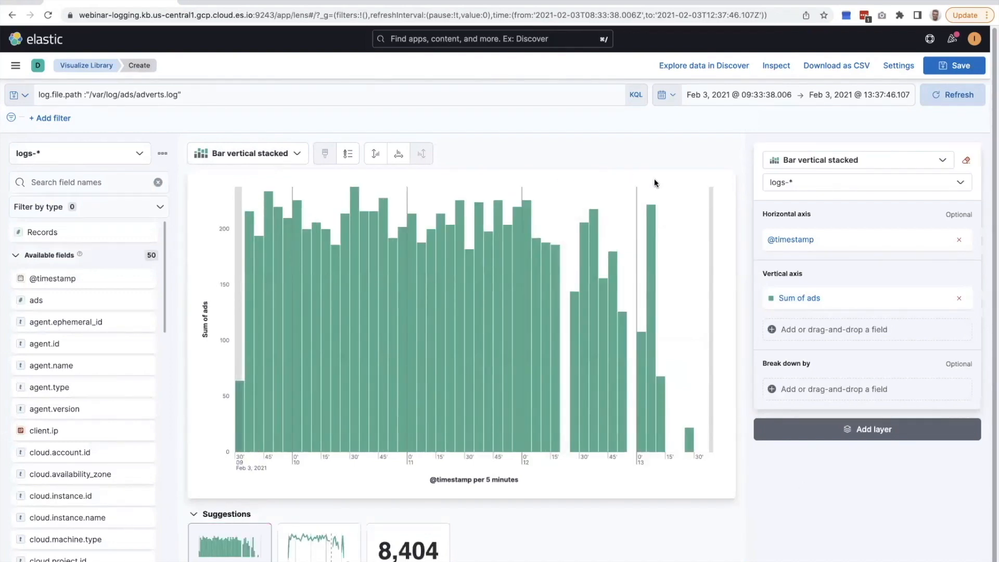
mouse_move(557, 284)
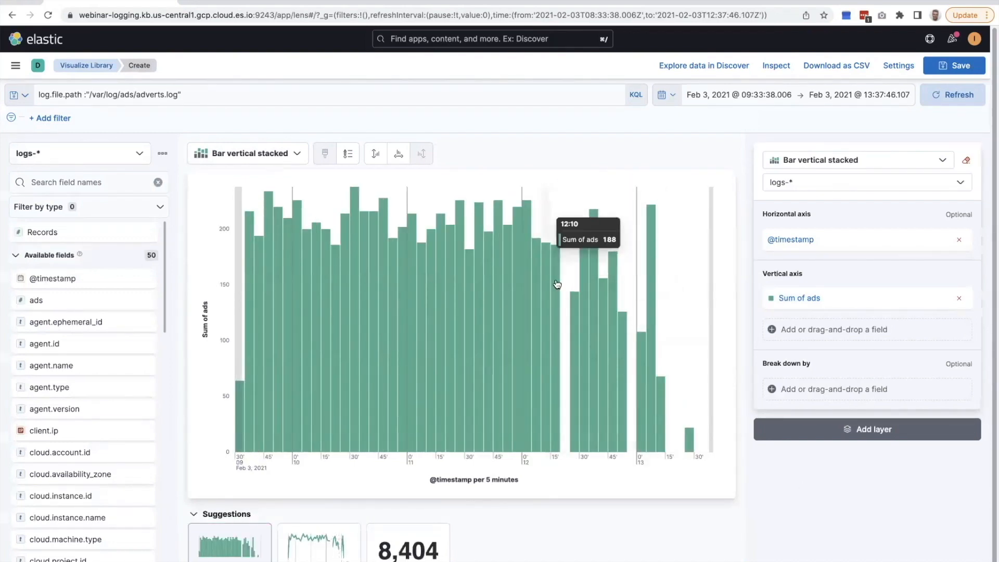
mouse_move(606, 443)
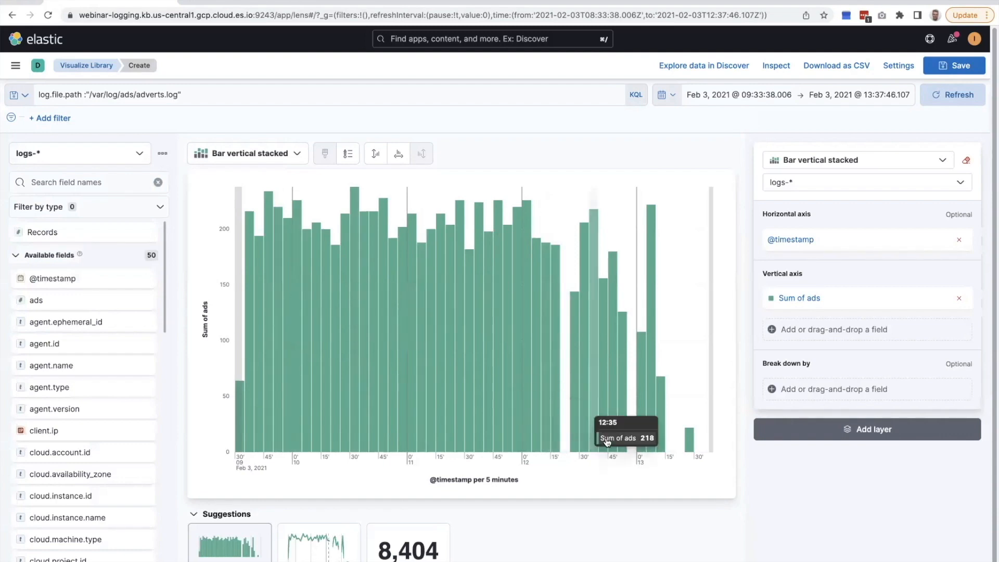
mouse_move(364, 127)
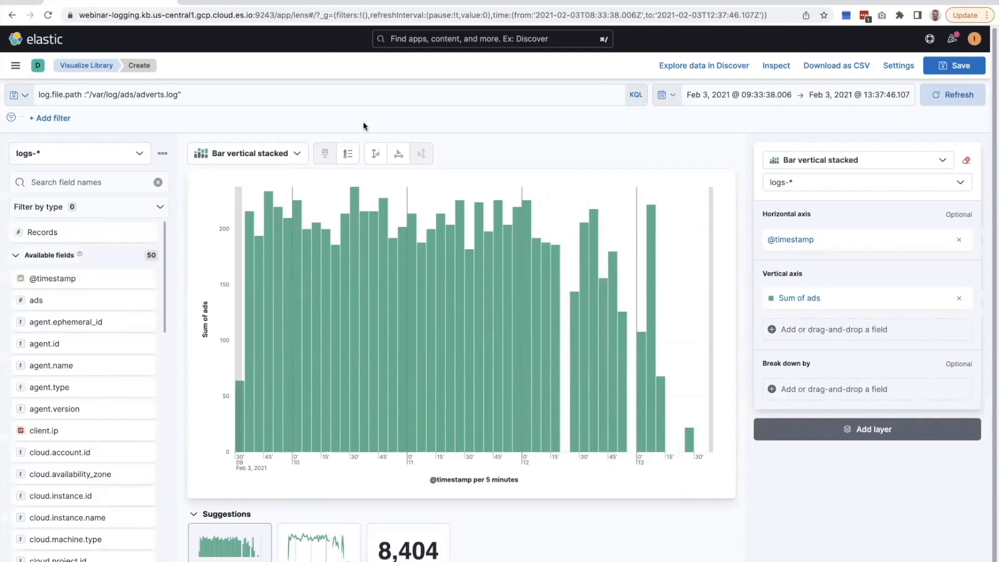
mouse_move(248, 86)
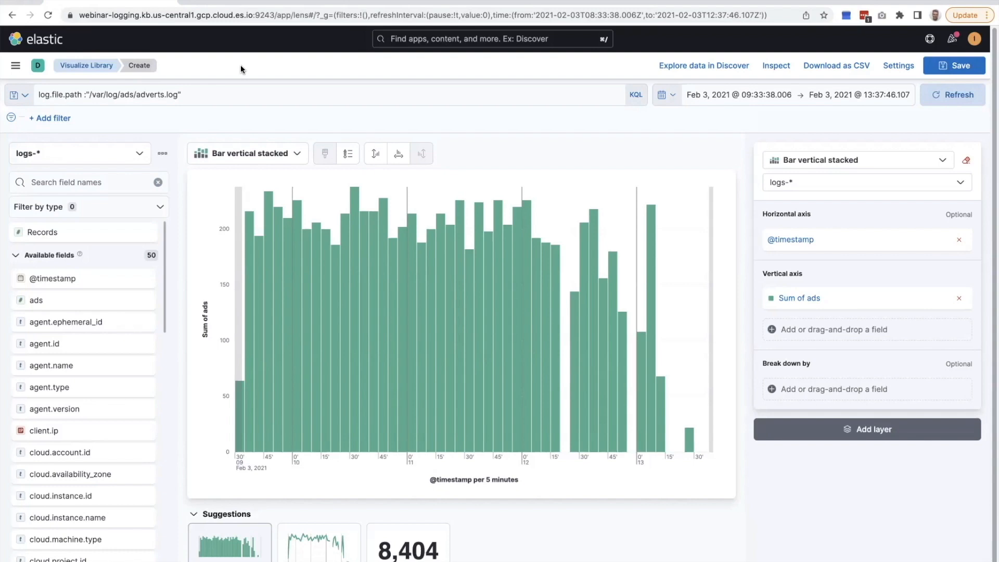
mouse_move(794, 126)
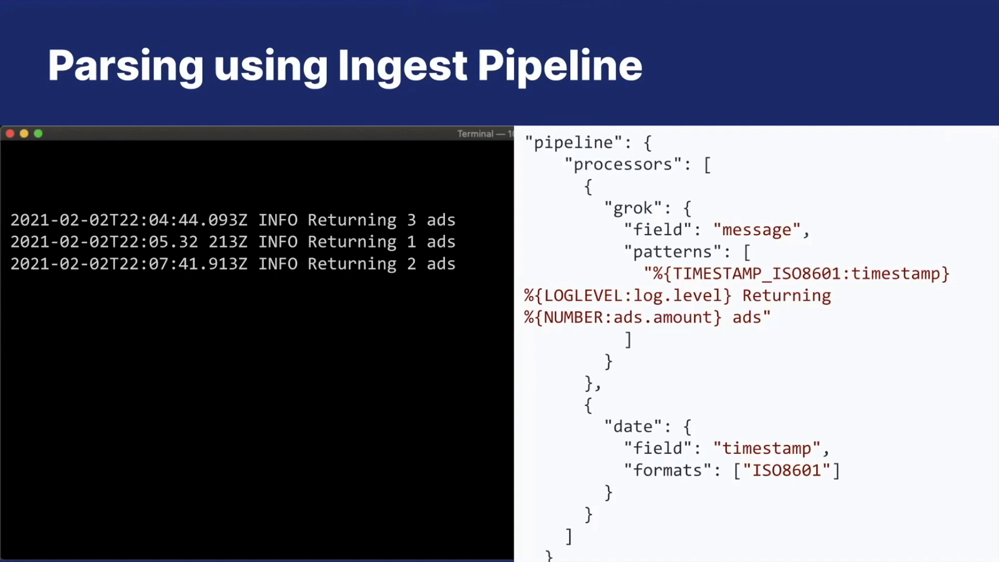
mouse_move(641, 295)
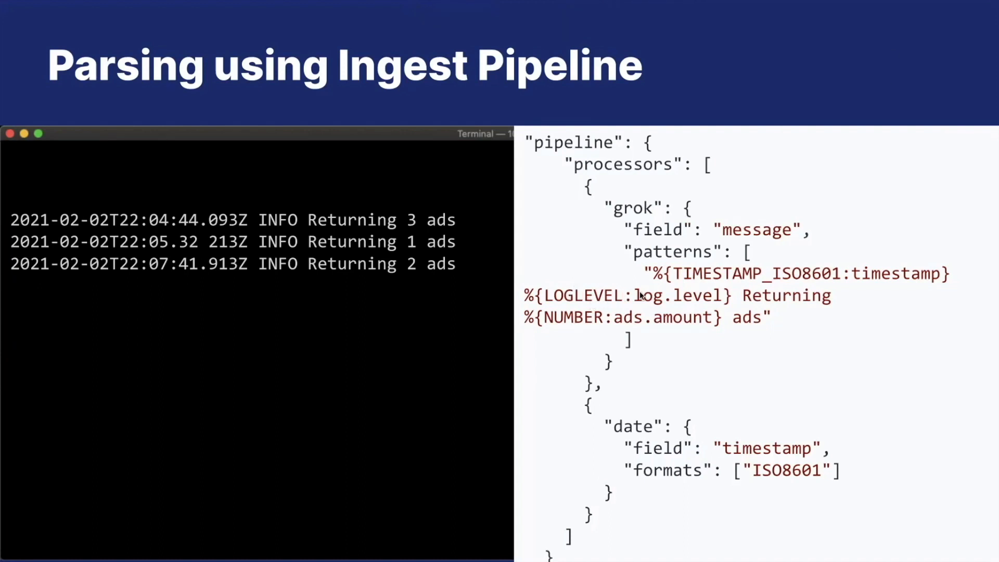
mouse_move(732, 368)
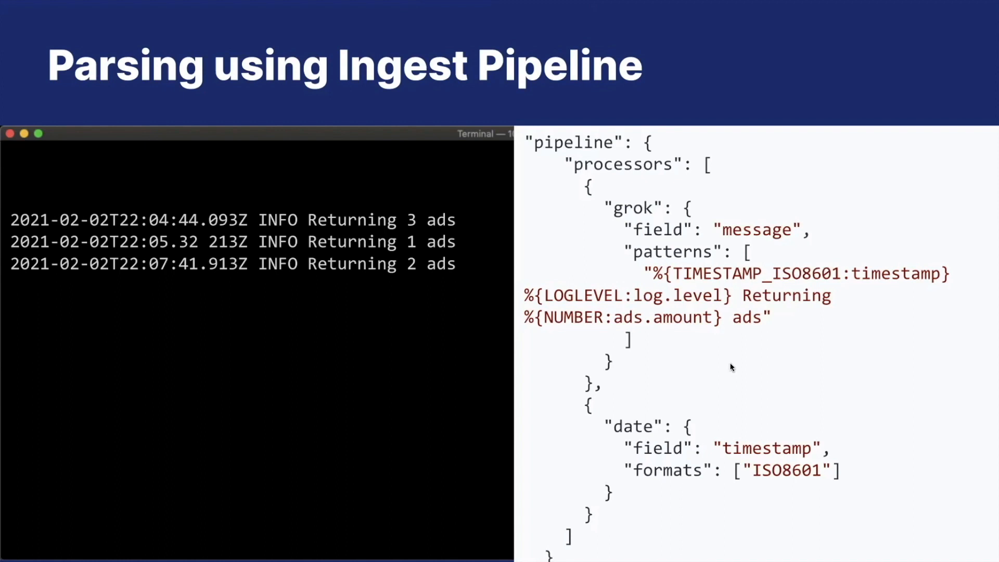
mouse_move(702, 517)
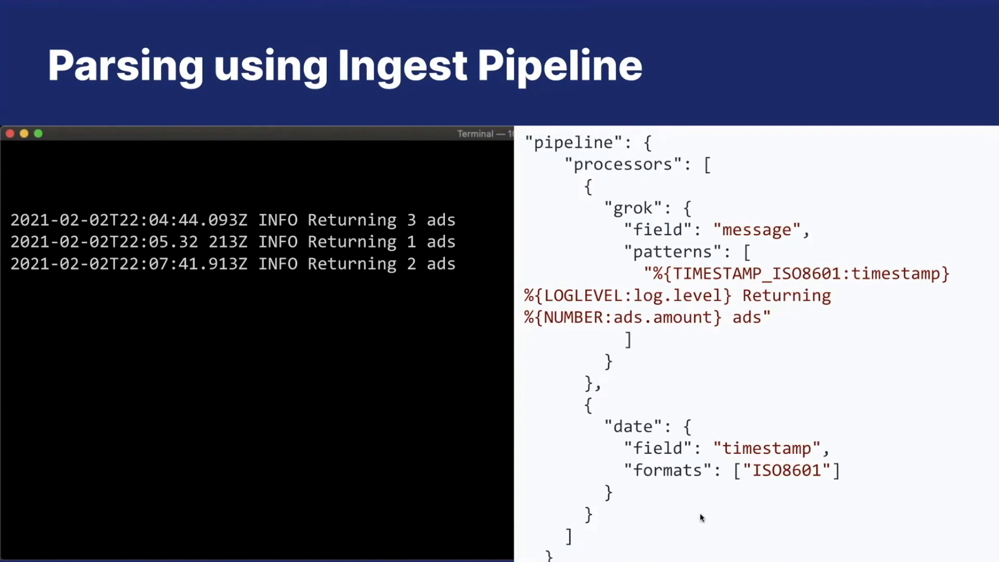